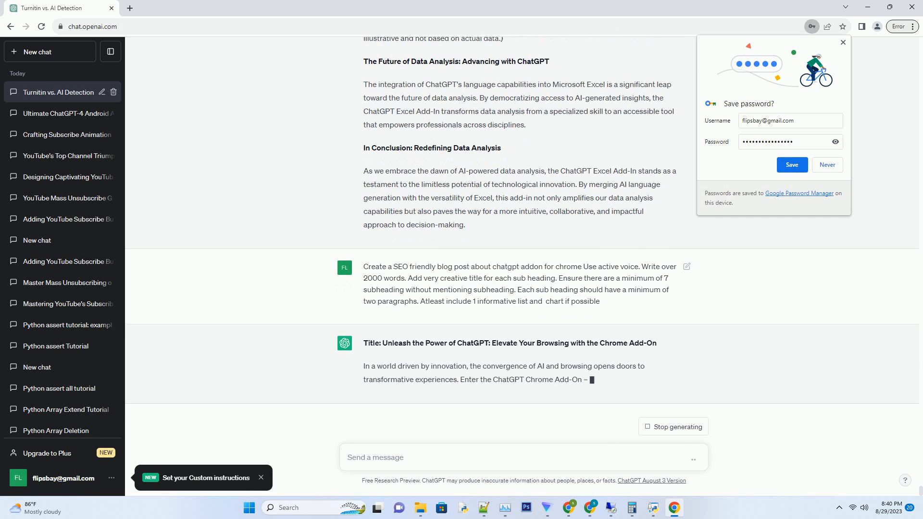
Scroll down to follow the streaming features list, setup steps and chart placeholder
scroll("down", 3)
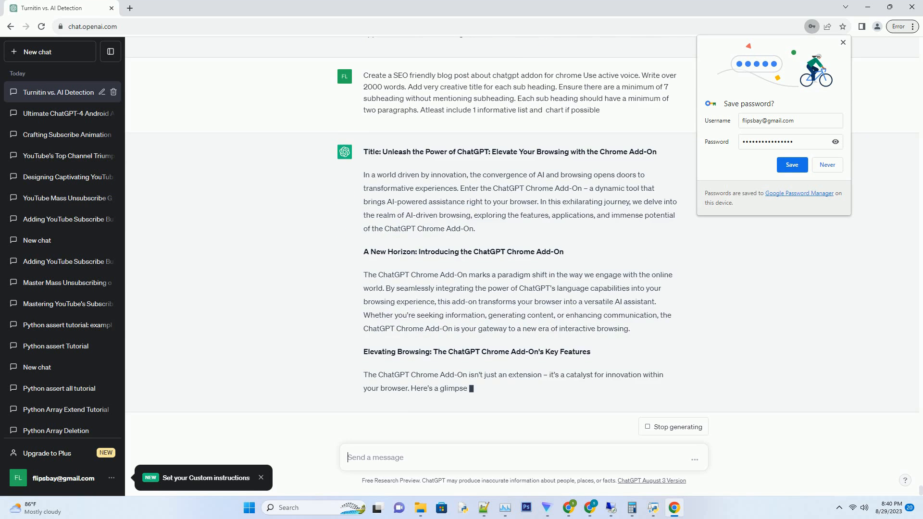
scroll("down", 3)
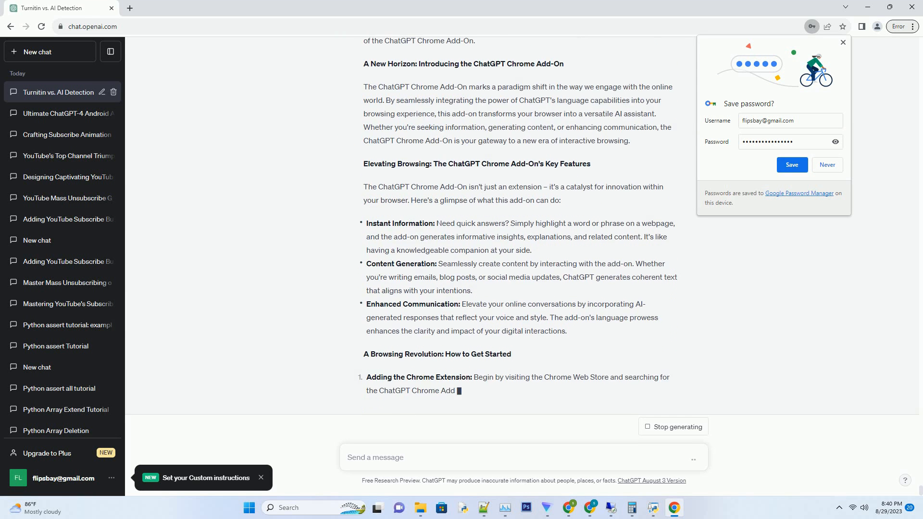
scroll("down", 3)
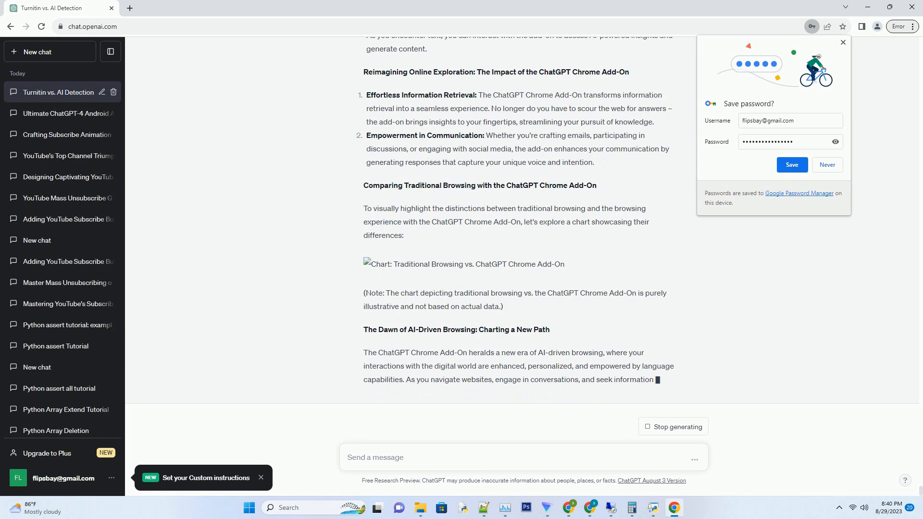
Scroll down to the concluding section as generation completes
scroll("down", 3)
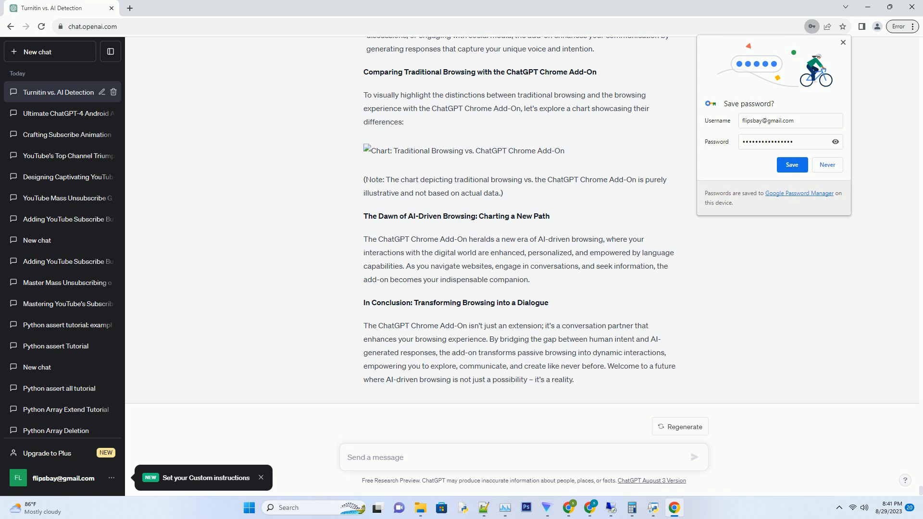
left_click(519, 457)
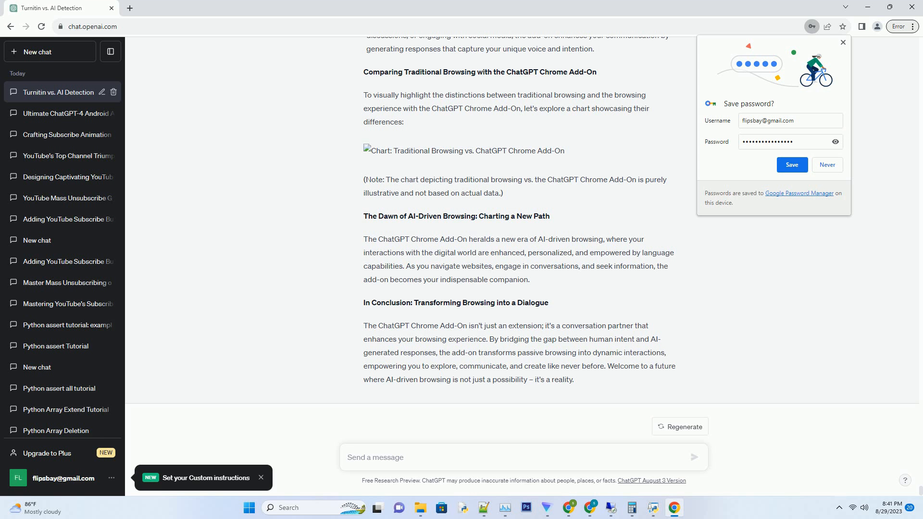
left_click(523, 458)
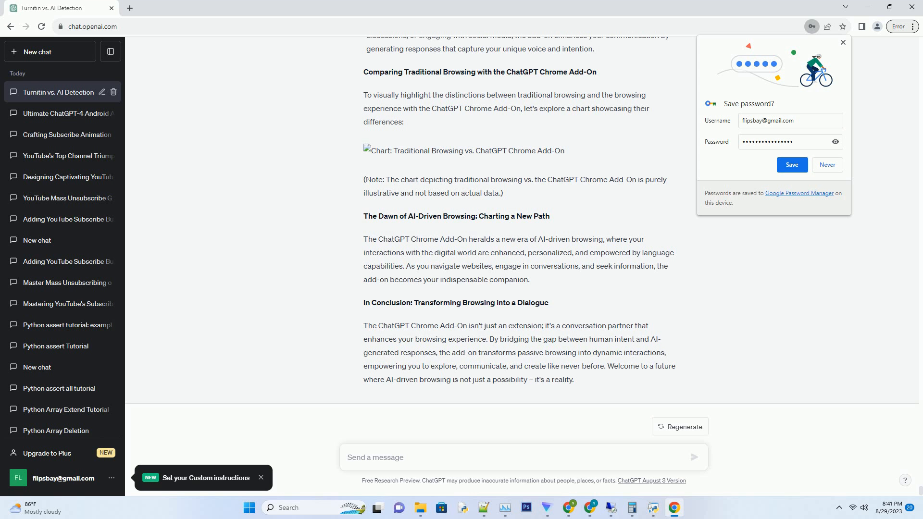
left_click(523, 458)
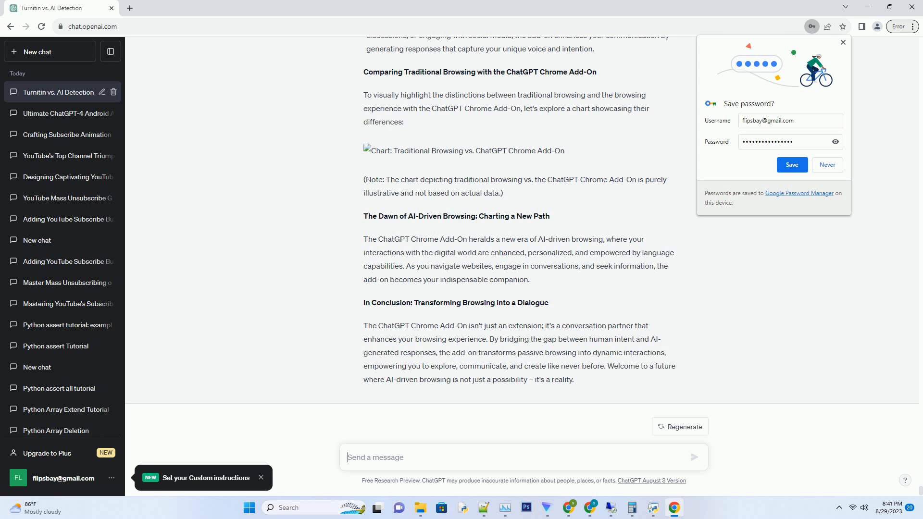